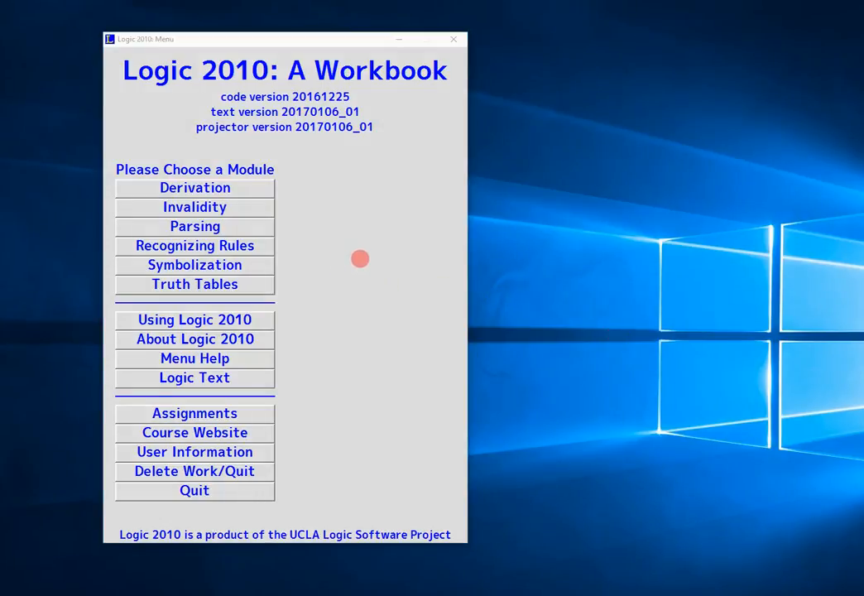
pyautogui.moveTo(368, 252)
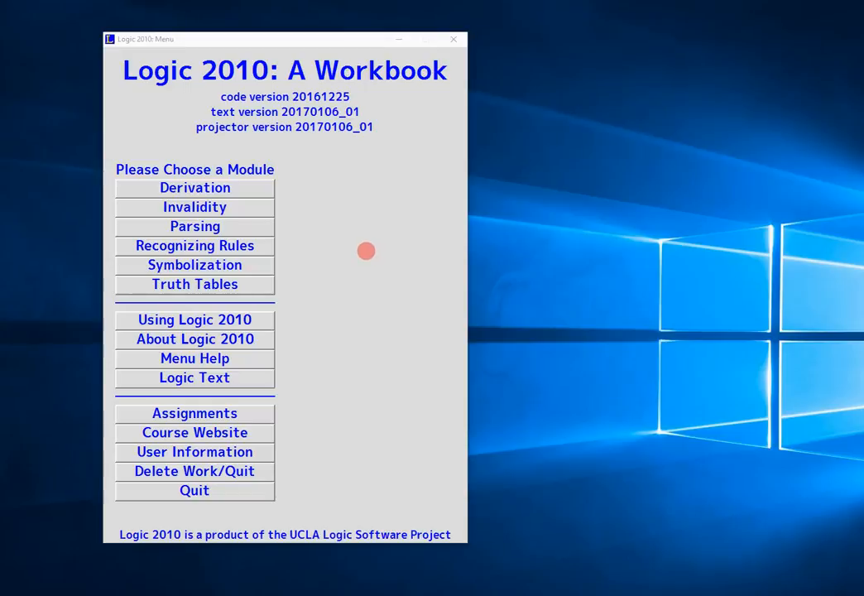
pyautogui.moveTo(103, 222)
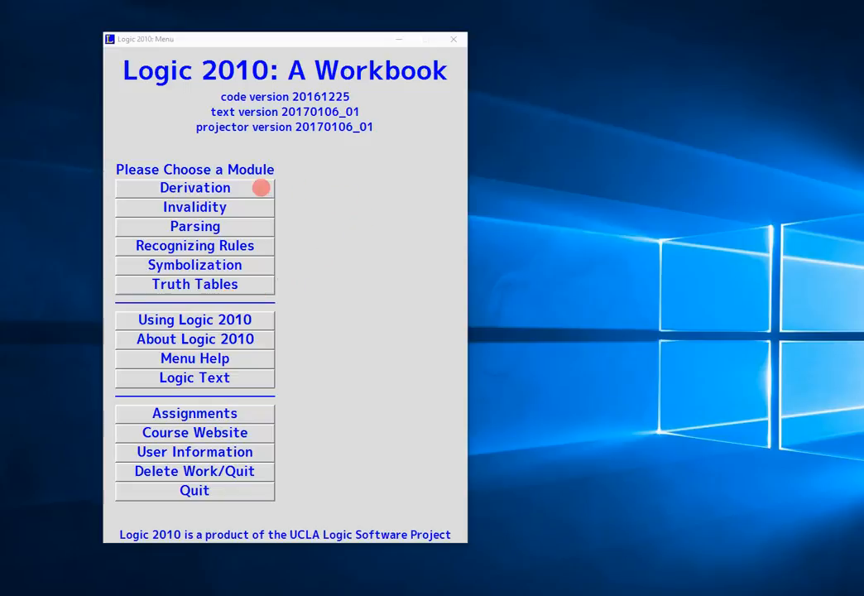
pyautogui.moveTo(246, 285)
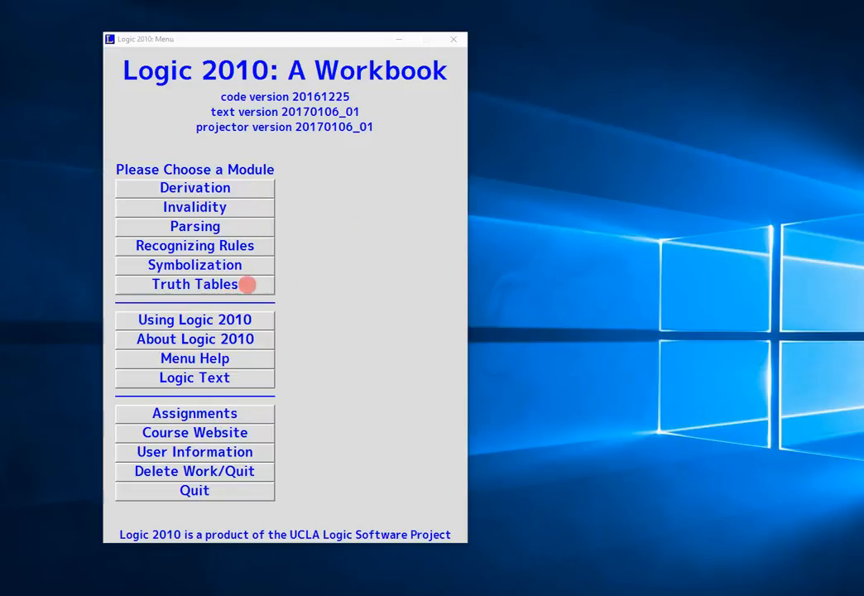
pyautogui.moveTo(235, 225)
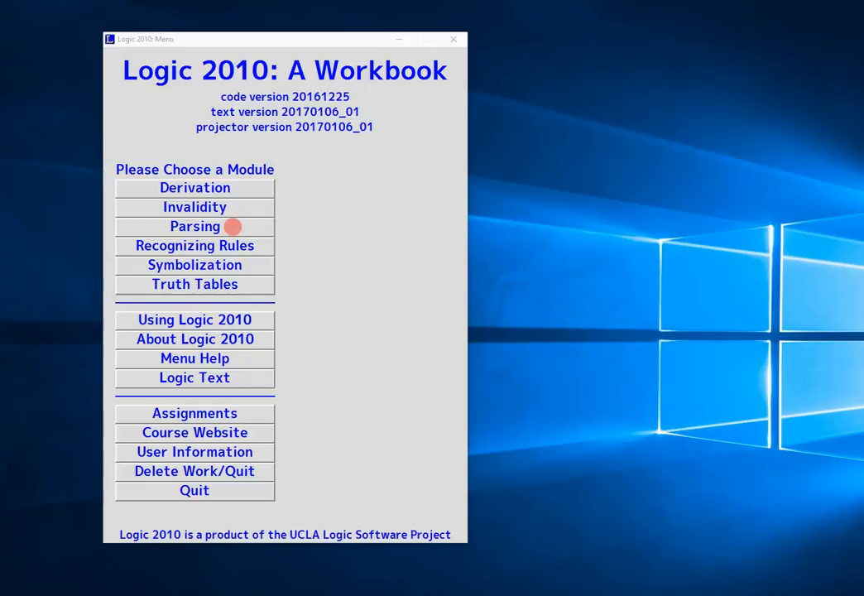
# Start the Parsing module and browse the problem list to reach problem 1.017
pyautogui.click(195, 226)
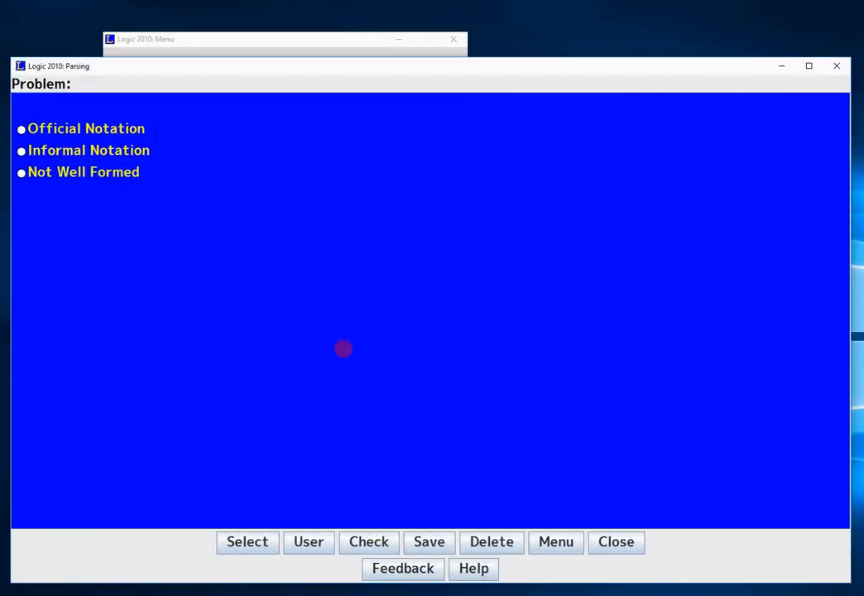
pyautogui.moveTo(294, 305)
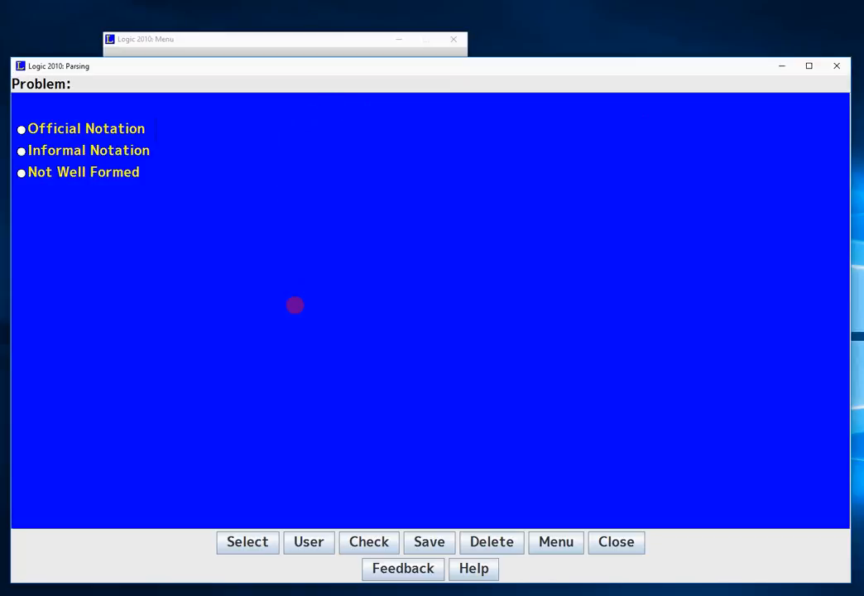
pyautogui.moveTo(212, 394)
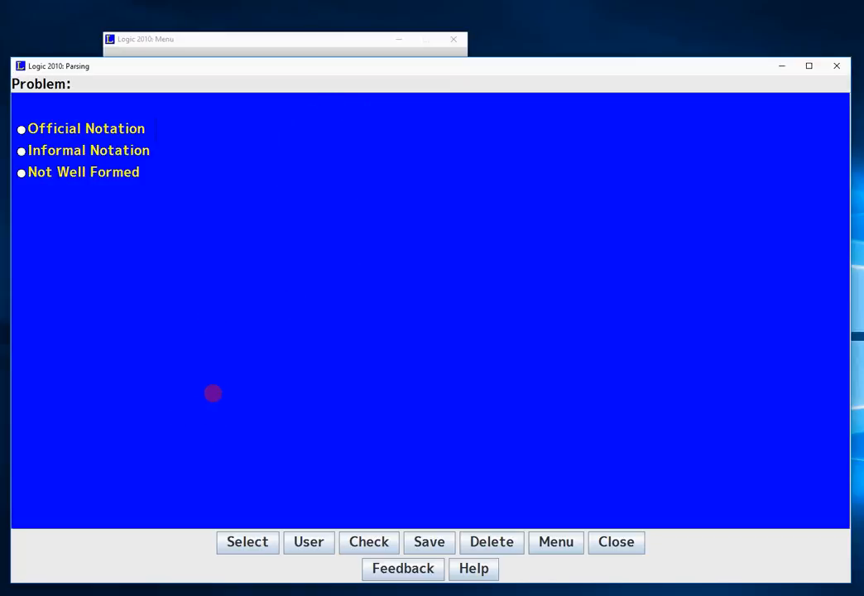
pyautogui.click(246, 543)
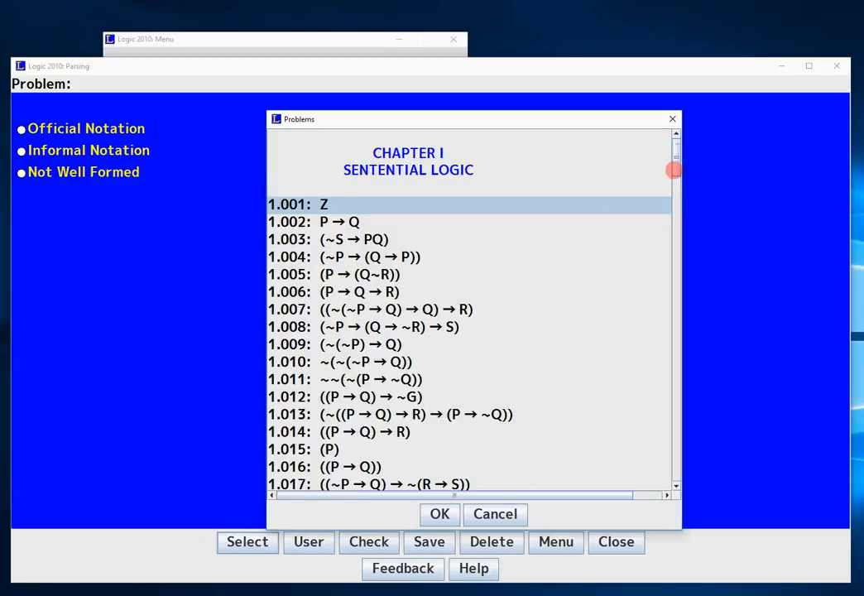
pyautogui.moveTo(674, 169); pyautogui.dragTo(664, 388)
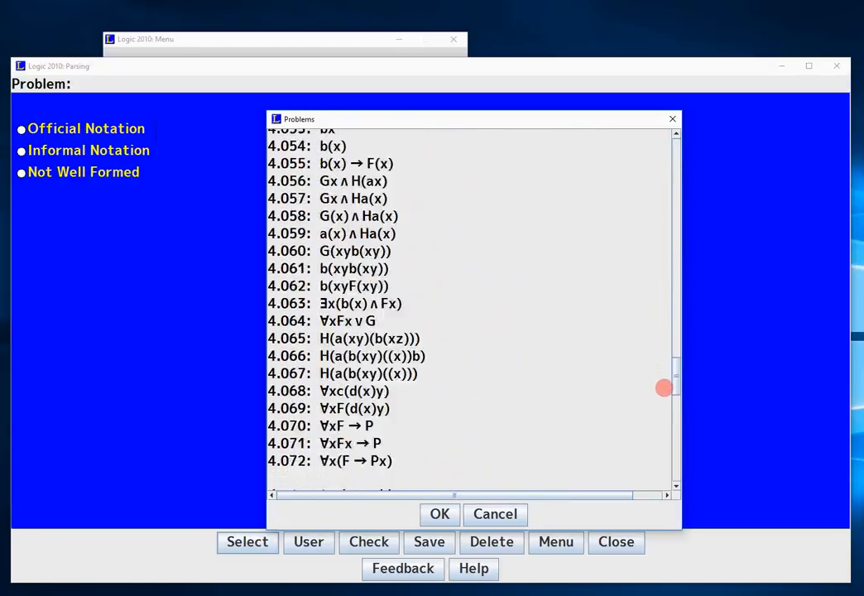
pyautogui.moveTo(665, 387); pyautogui.dragTo(675, 221)
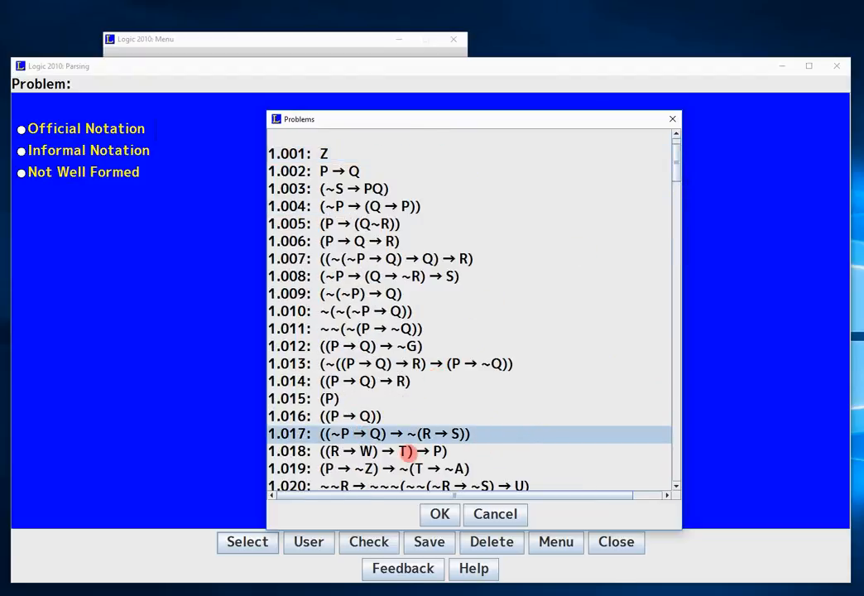
pyautogui.moveTo(414, 434)
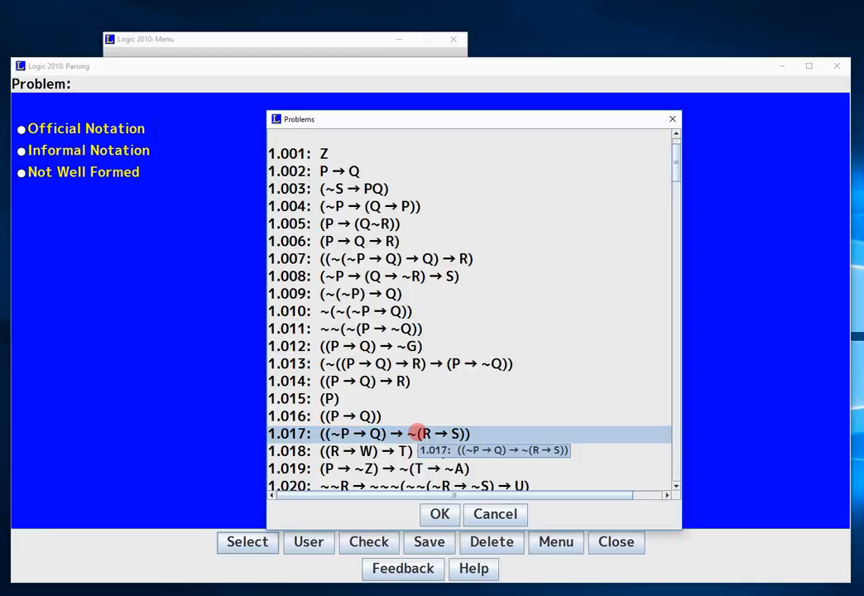
# Load problem 1.017, ((~P → Q) → ~(R → S)), for parsing
pyautogui.click(439, 515)
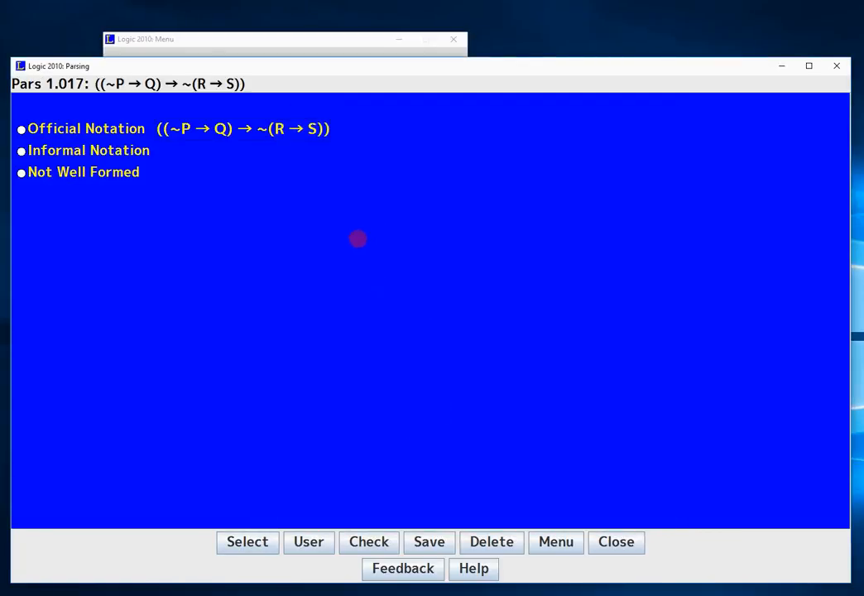
pyautogui.moveTo(364, 100)
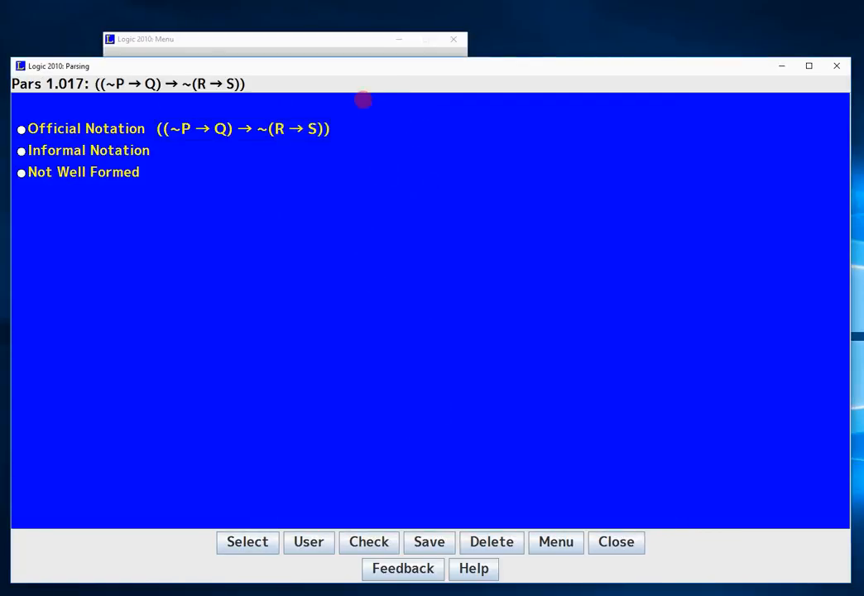
pyautogui.moveTo(186, 153)
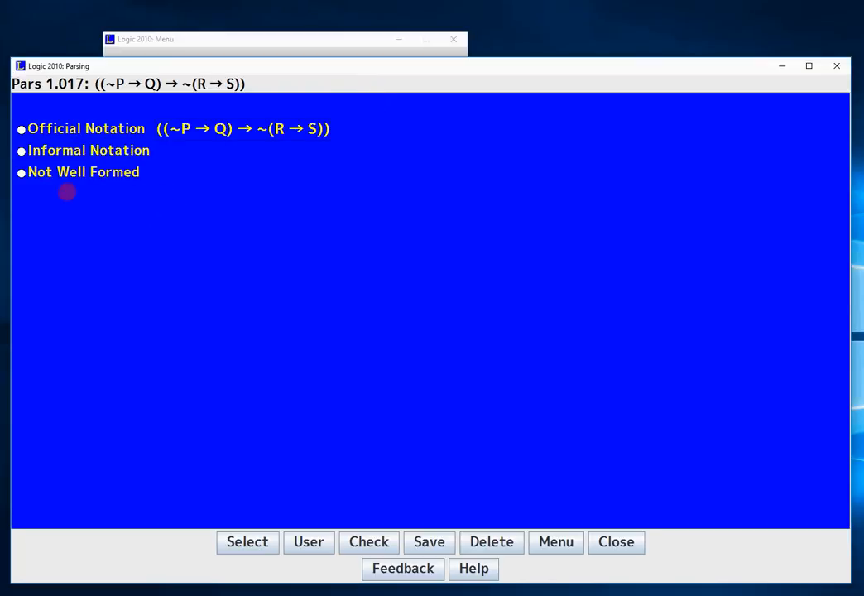
pyautogui.moveTo(338, 179)
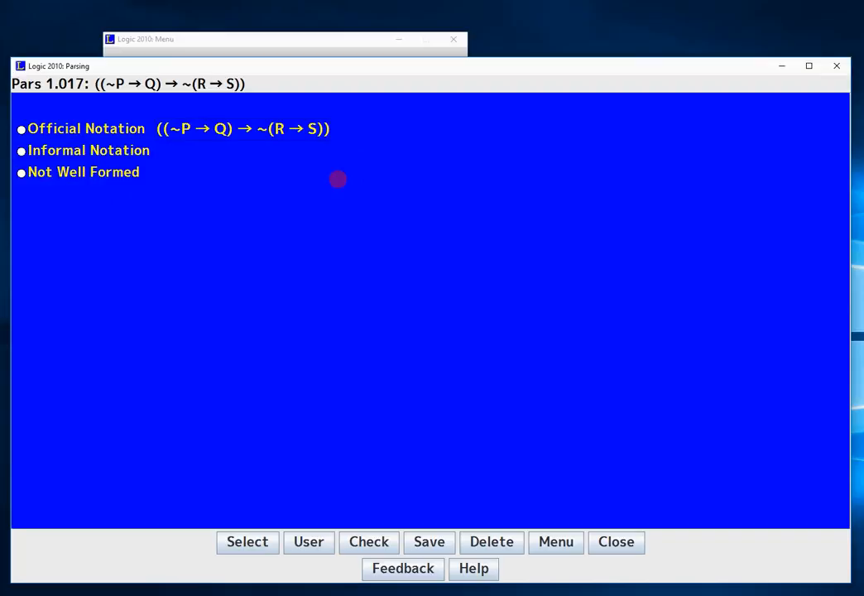
pyautogui.moveTo(186, 139)
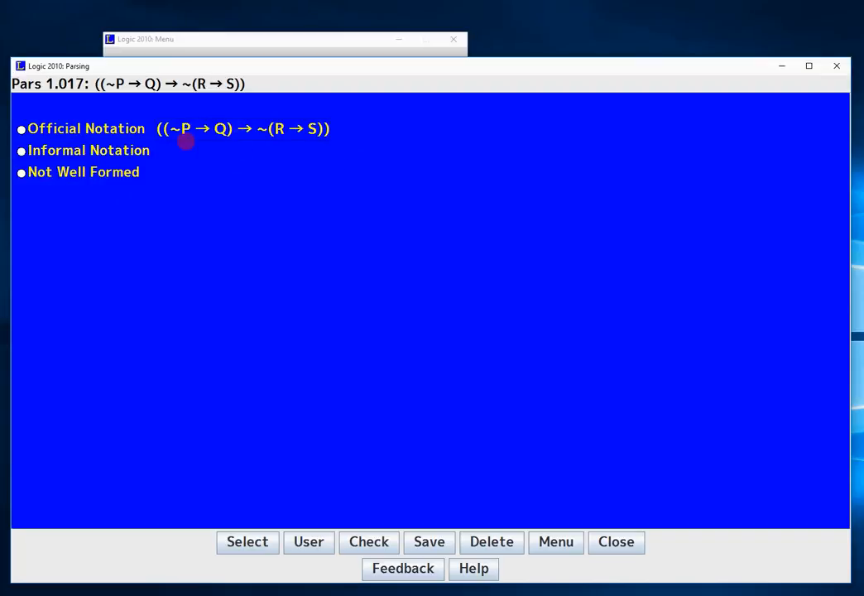
pyautogui.moveTo(228, 176)
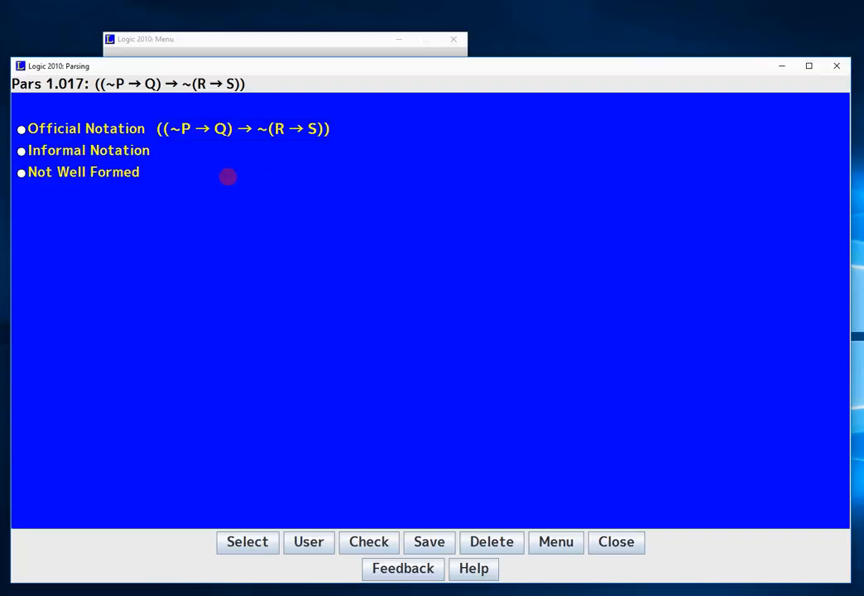
pyautogui.moveTo(241, 171)
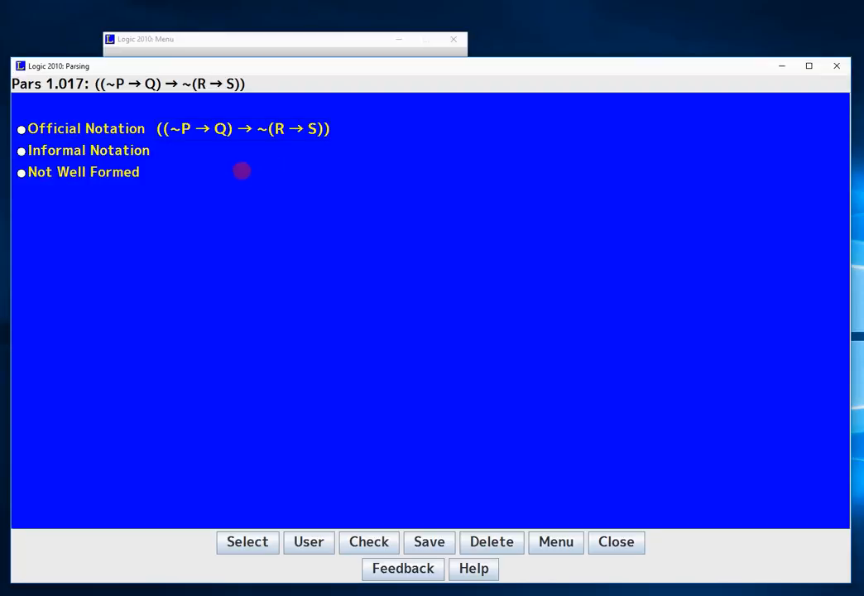
pyautogui.moveTo(205, 222)
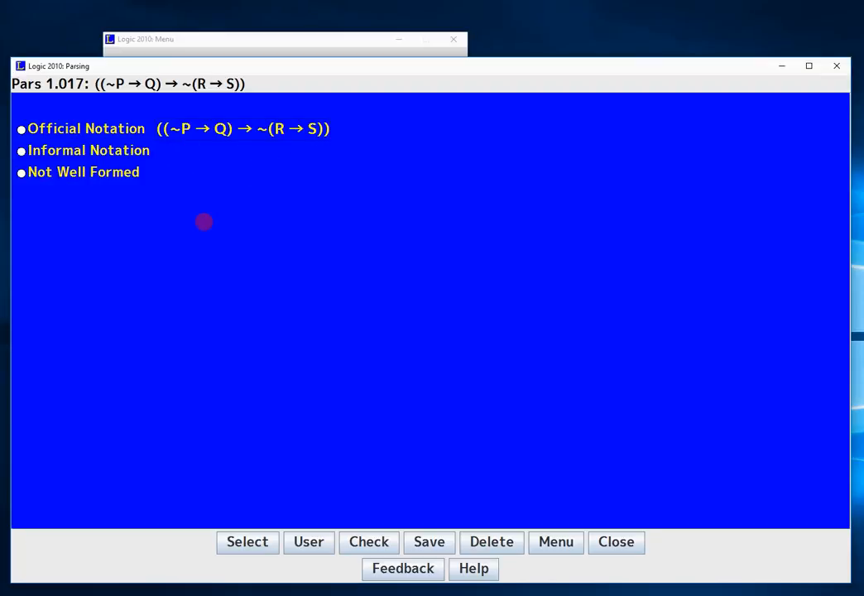
pyautogui.moveTo(81, 106)
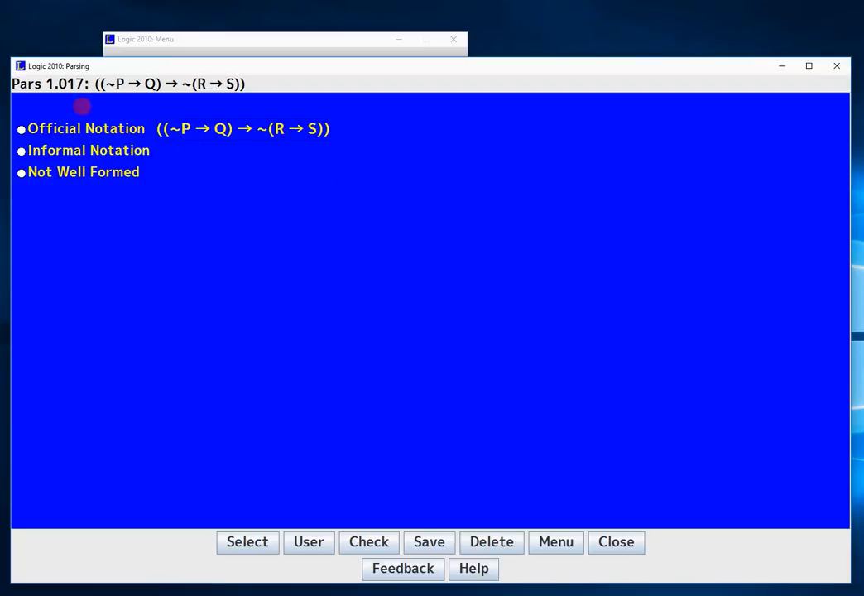
pyautogui.moveTo(326, 112)
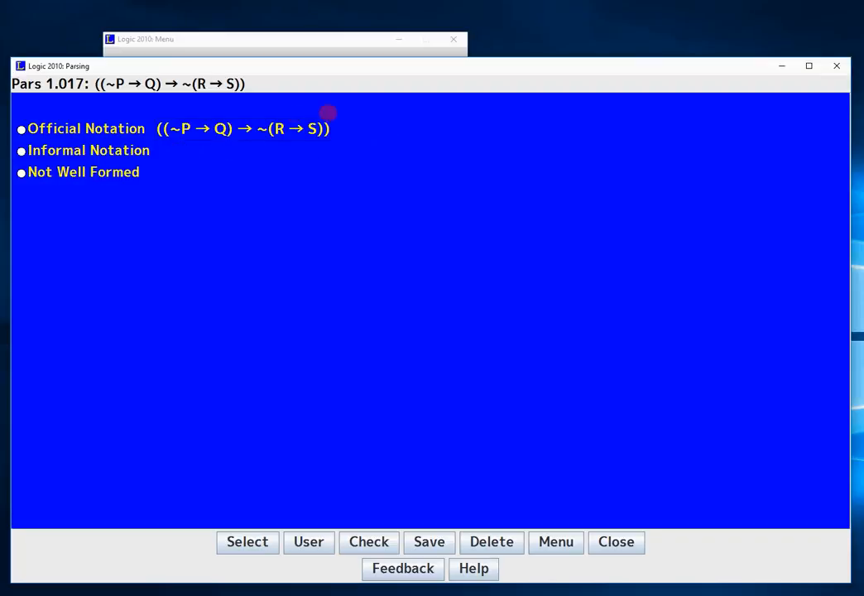
pyautogui.moveTo(326, 139)
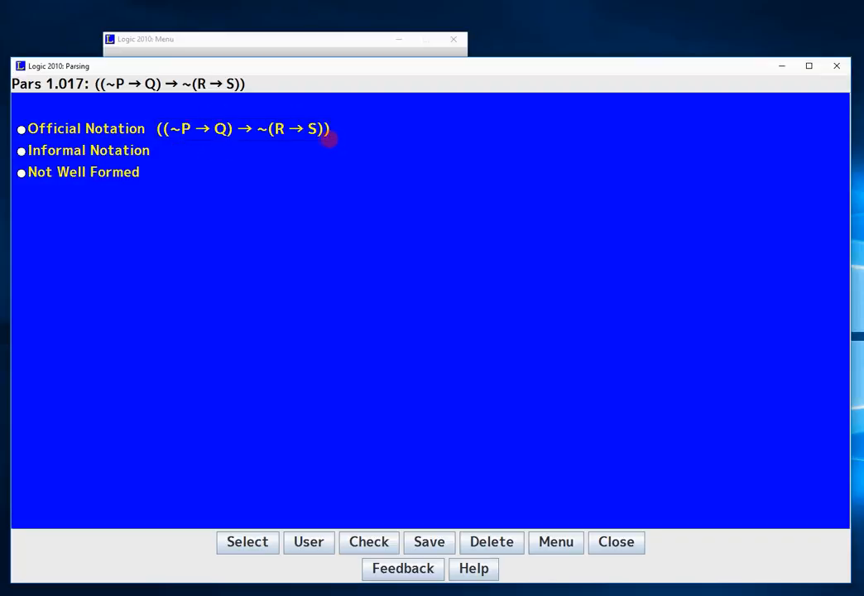
pyautogui.moveTo(192, 149)
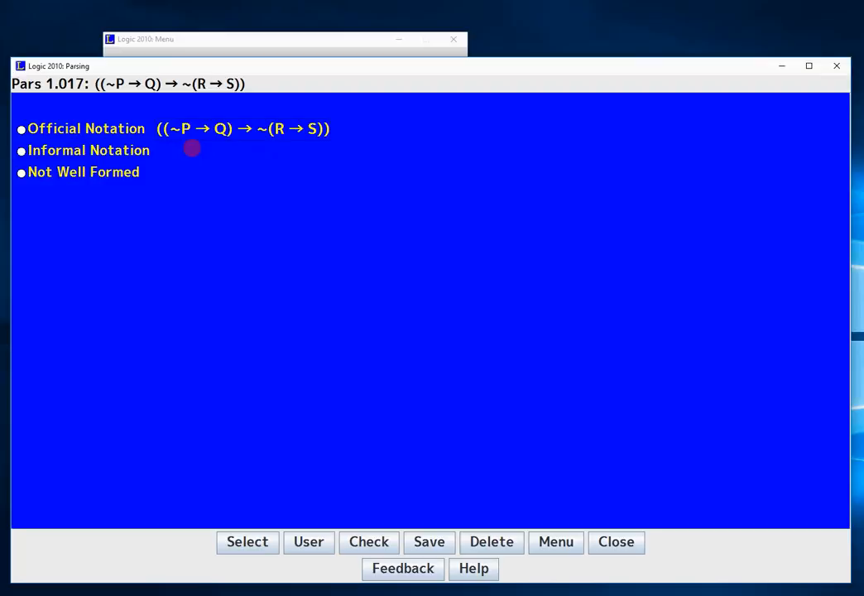
pyautogui.moveTo(238, 159)
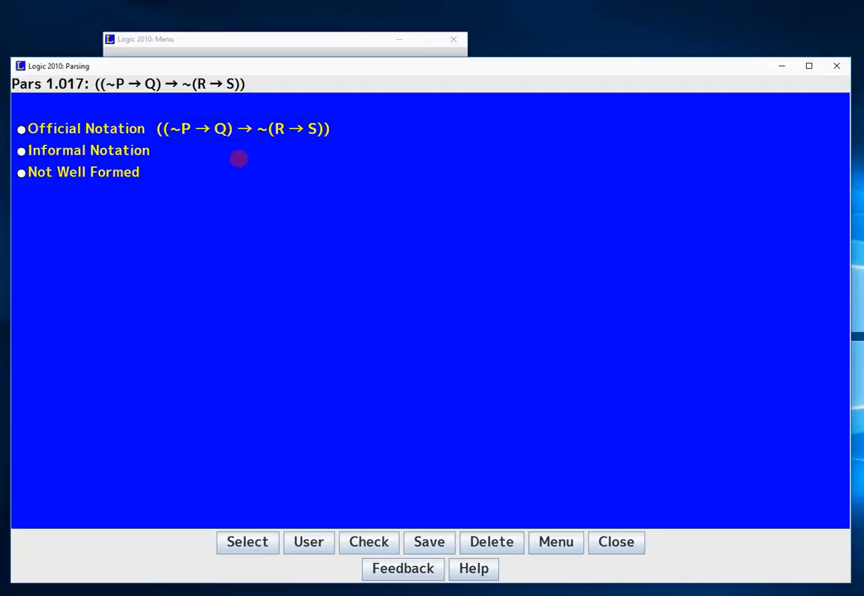
pyautogui.moveTo(295, 141)
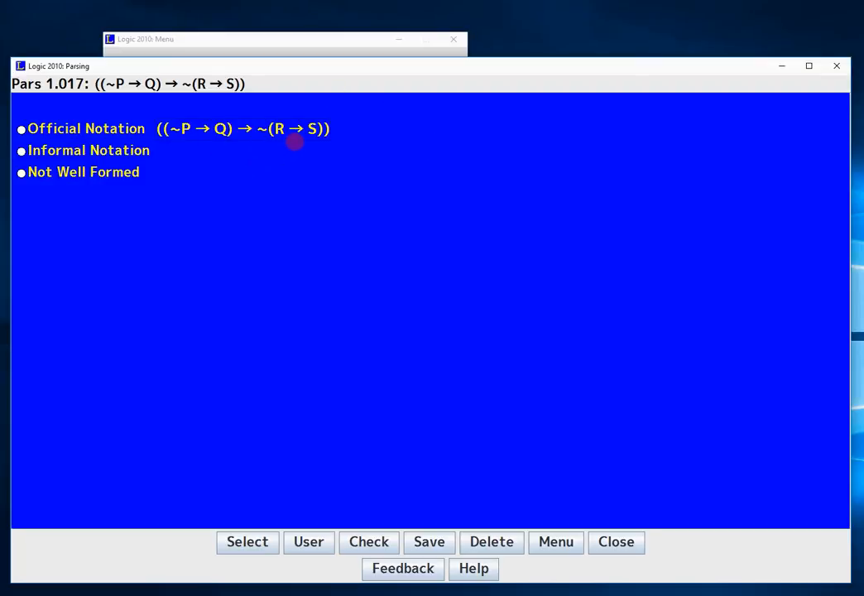
pyautogui.moveTo(311, 140)
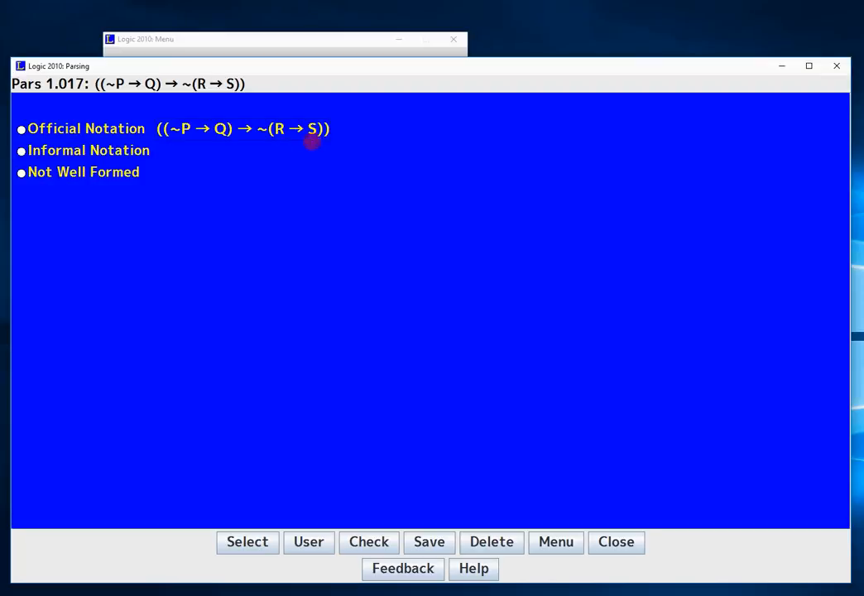
pyautogui.moveTo(182, 149)
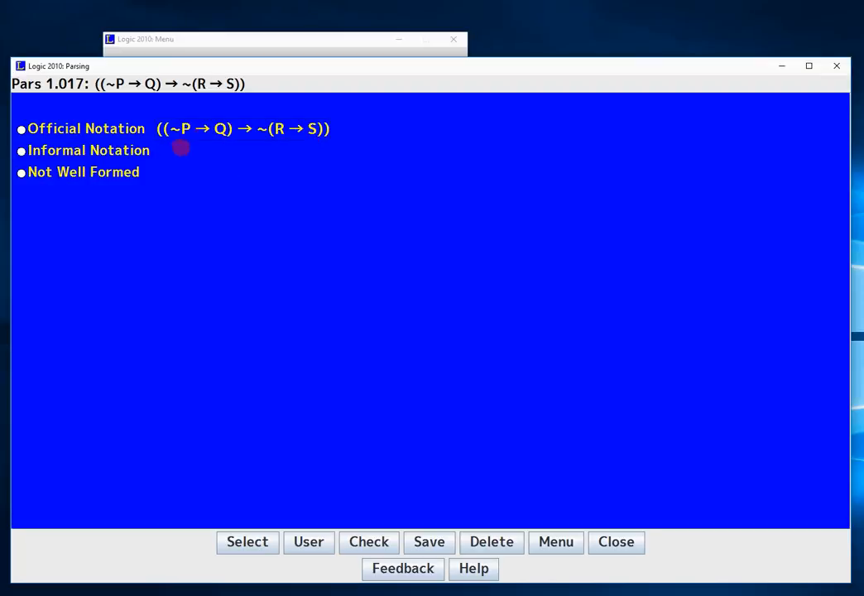
pyautogui.moveTo(278, 134)
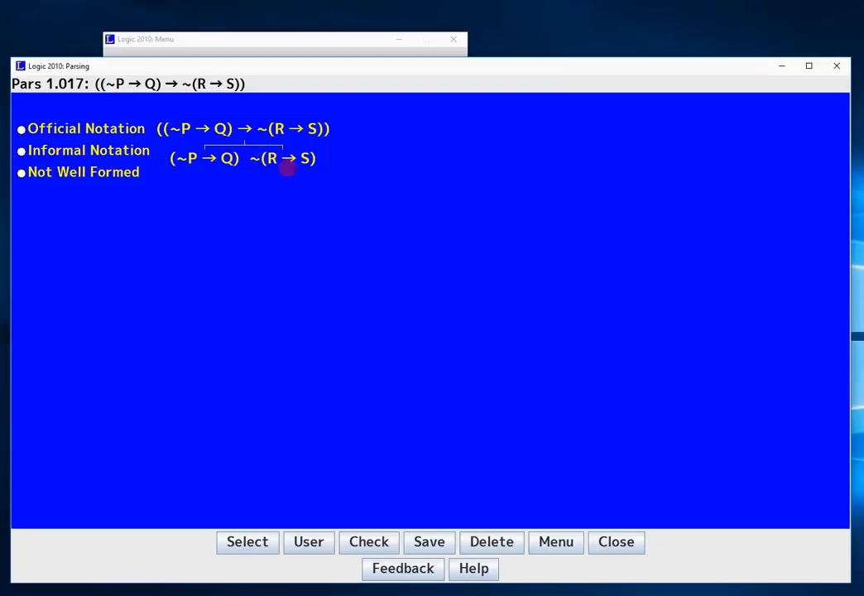
pyautogui.moveTo(245, 196)
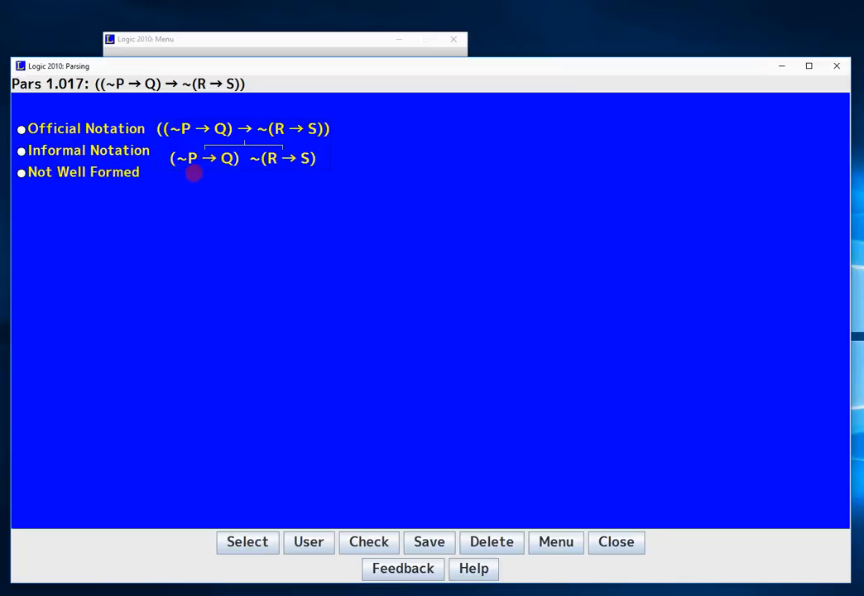
# Split (~P → Q) at its conditional into ~P and Q, then reduce ~P to P
pyautogui.click(210, 159)
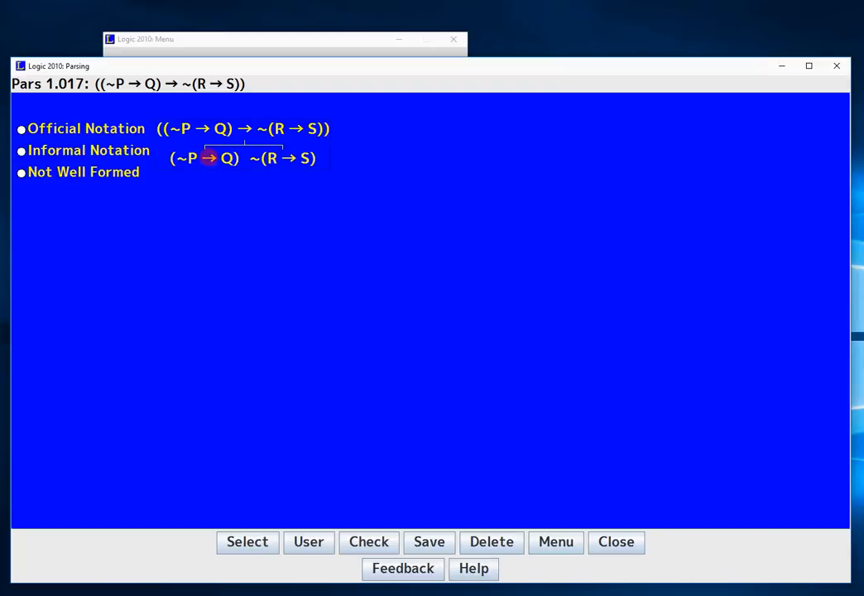
pyautogui.click(209, 157)
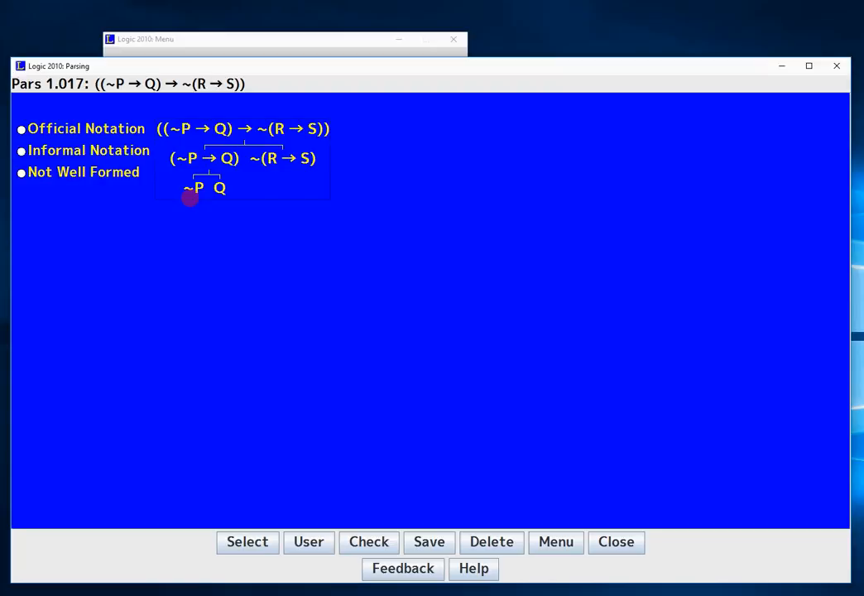
pyautogui.moveTo(197, 208)
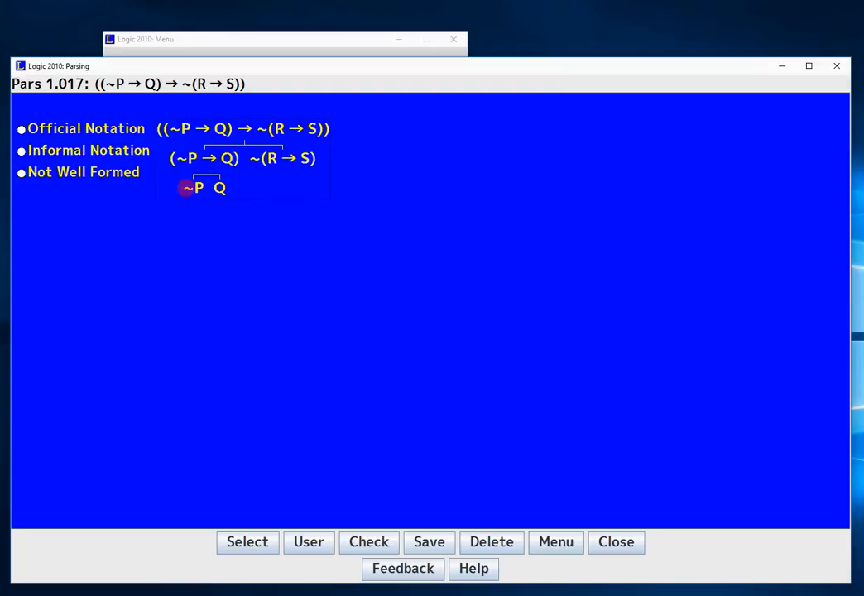
pyautogui.click(189, 187)
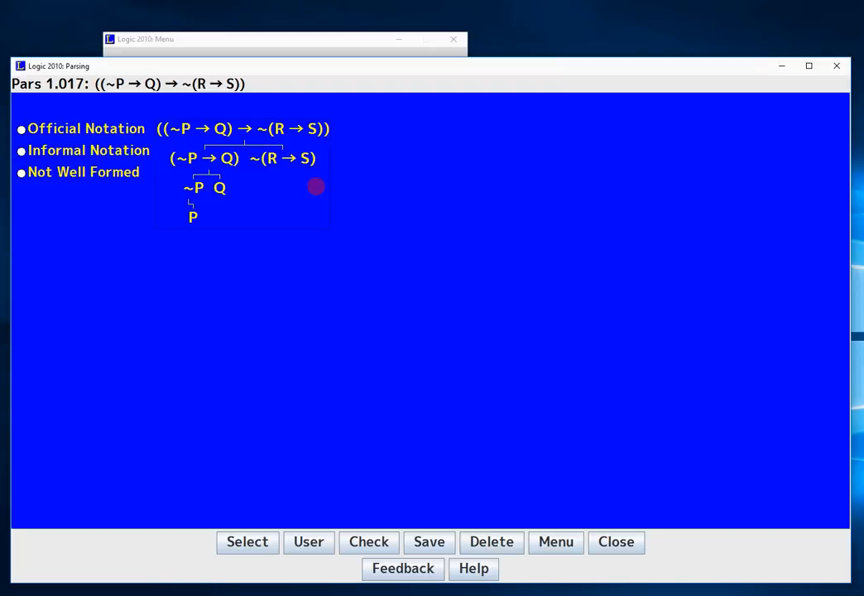
pyautogui.moveTo(288, 170)
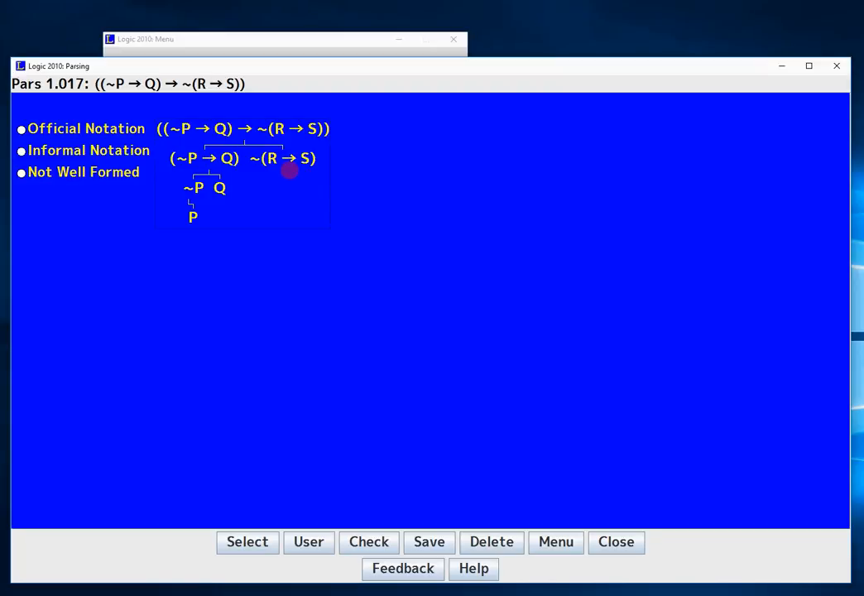
pyautogui.moveTo(252, 175)
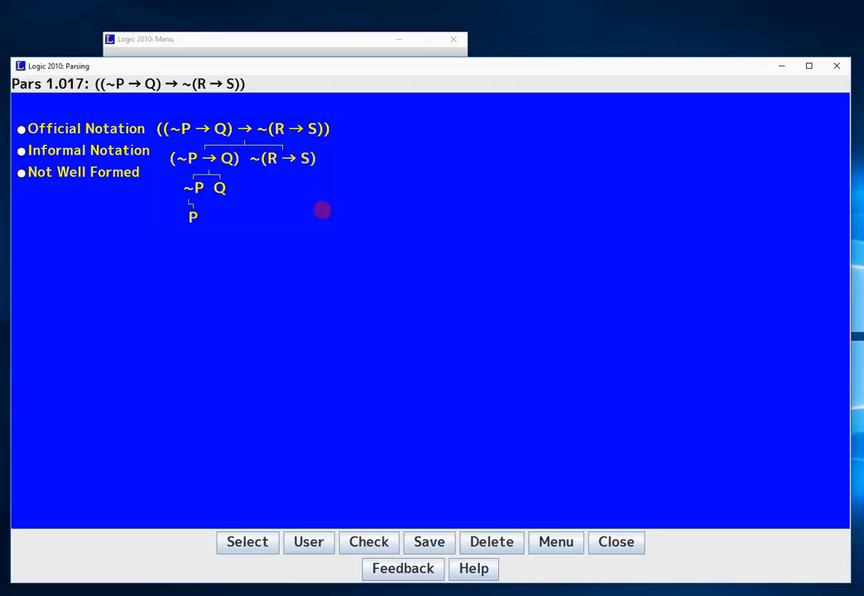
pyautogui.moveTo(453, 318)
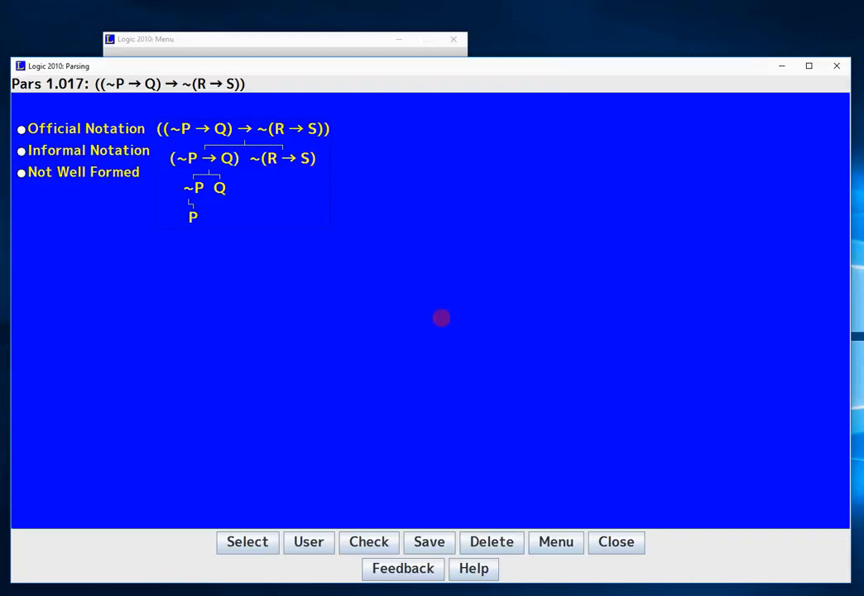
pyautogui.moveTo(281, 207)
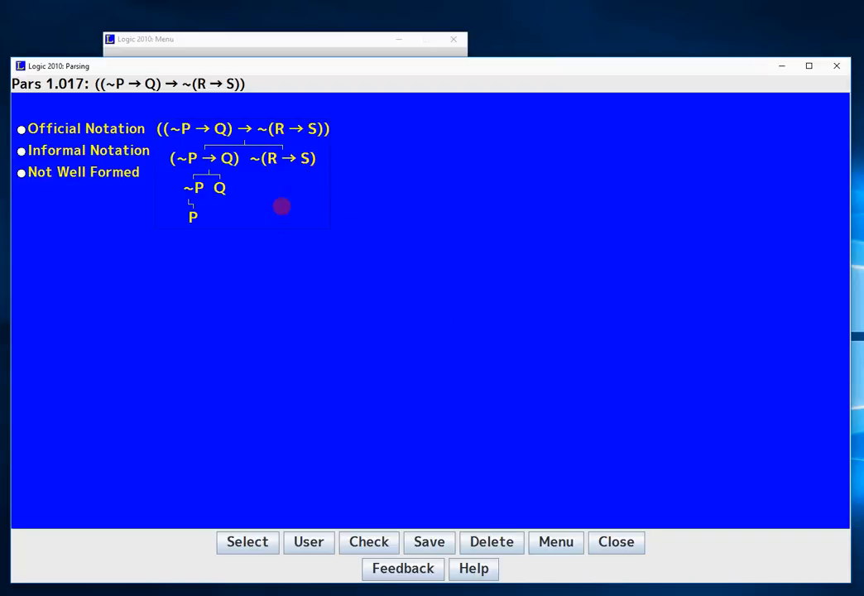
pyautogui.moveTo(254, 185)
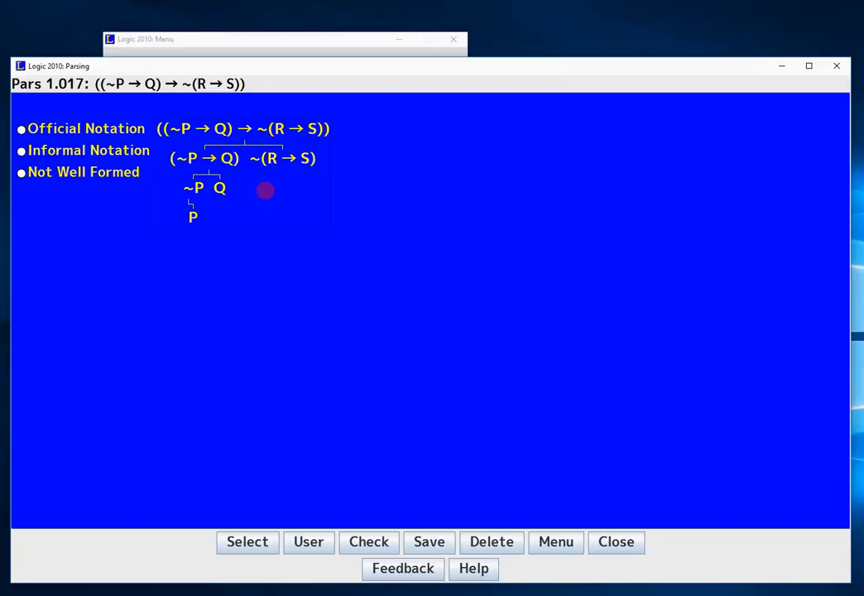
pyautogui.moveTo(259, 189)
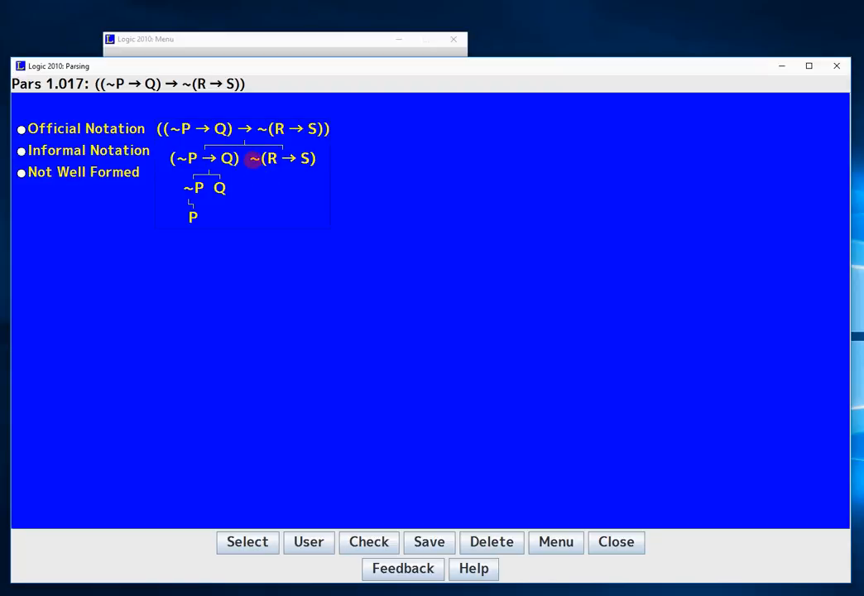
# Split ~(R → S) at its negation into (R → S)
pyautogui.click(251, 159)
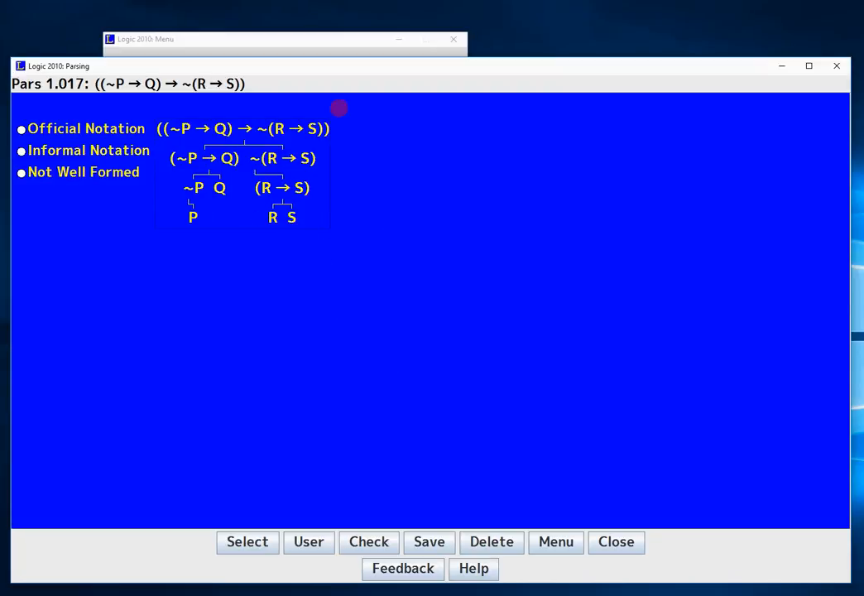
# Check problem 1.017 as official notation until graded Correct and Complete
pyautogui.click(367, 543)
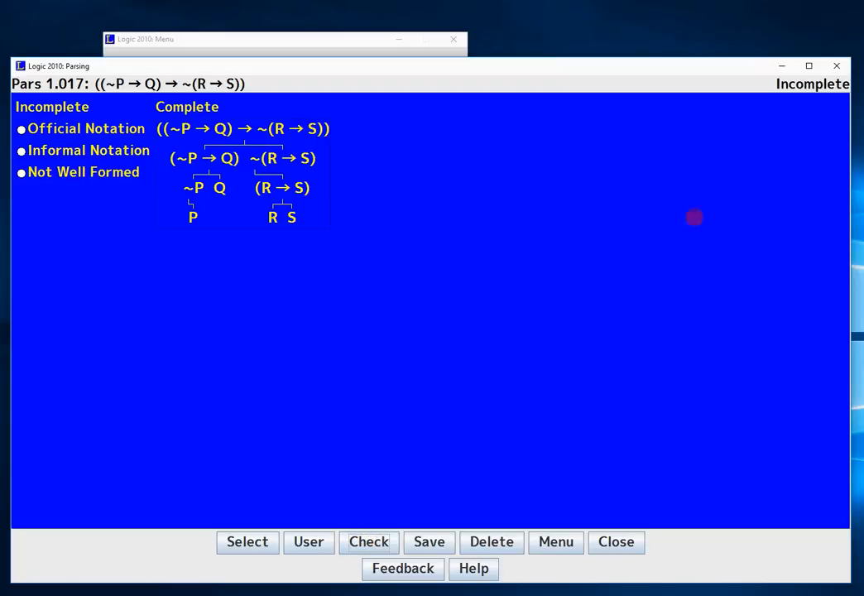
pyautogui.moveTo(808, 106)
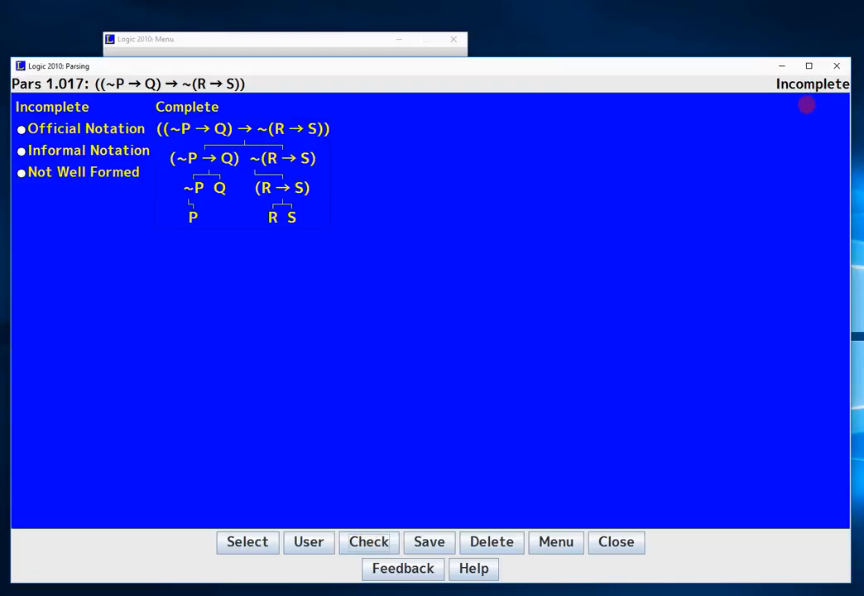
pyautogui.moveTo(184, 123)
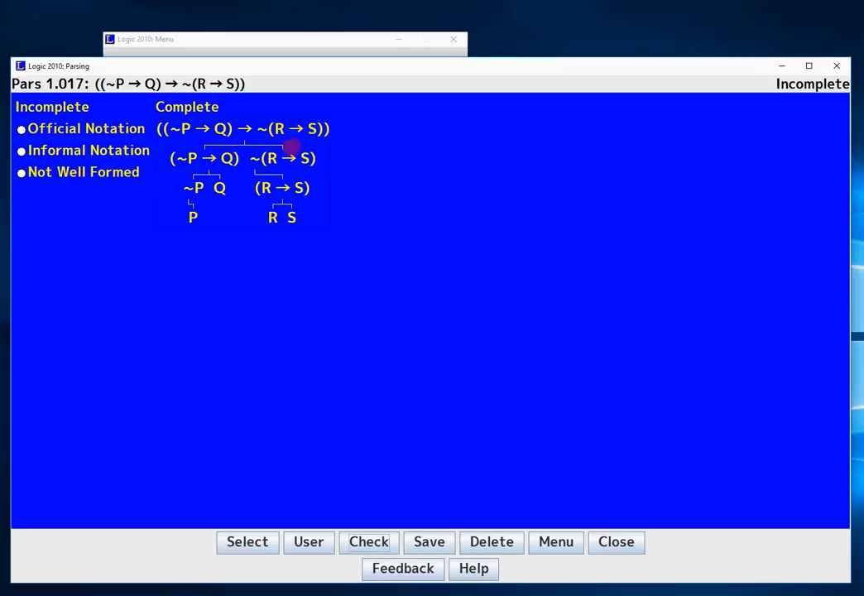
pyautogui.moveTo(251, 145)
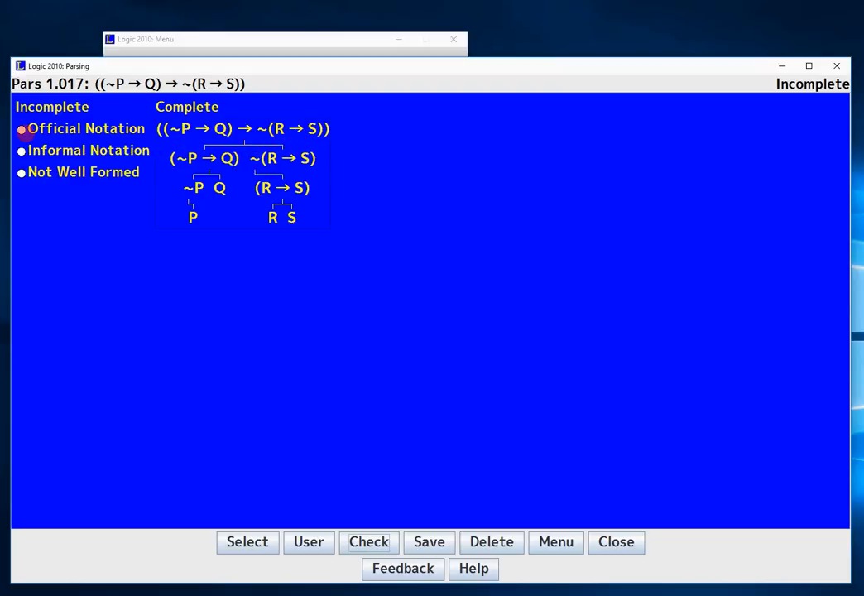
pyautogui.click(368, 543)
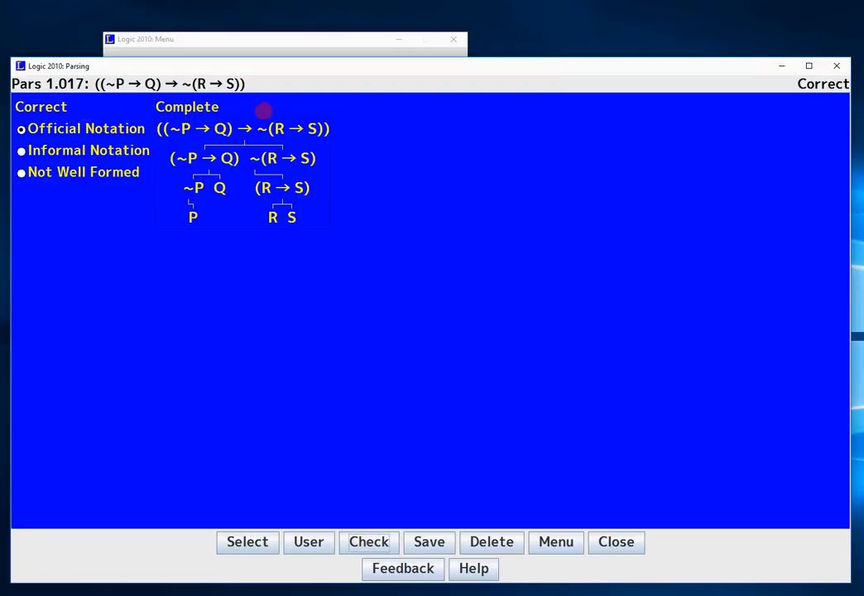
pyautogui.moveTo(374, 301)
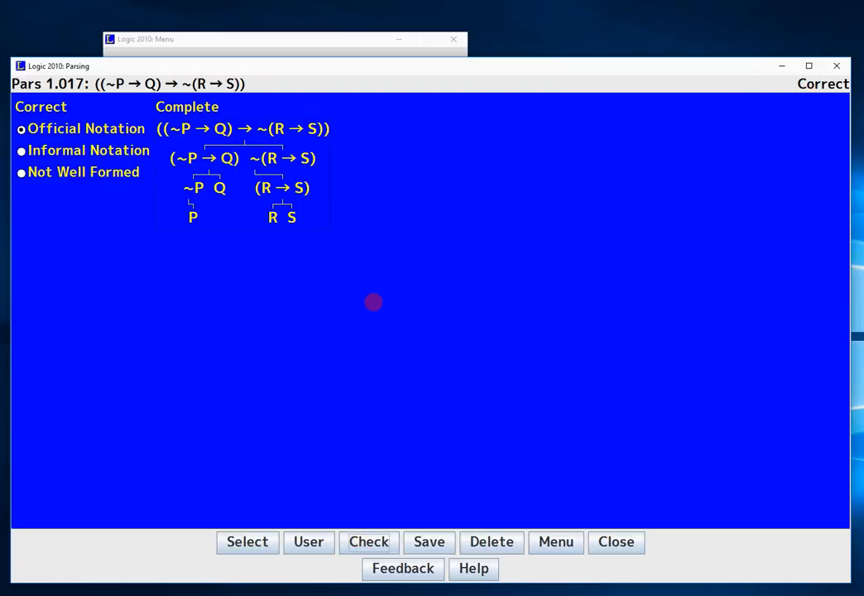
pyautogui.moveTo(408, 341)
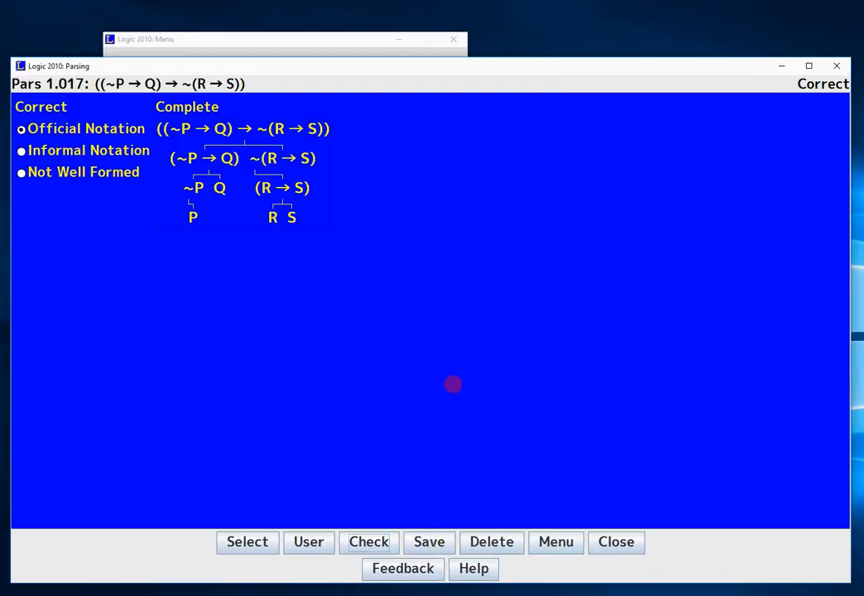
pyautogui.moveTo(460, 281)
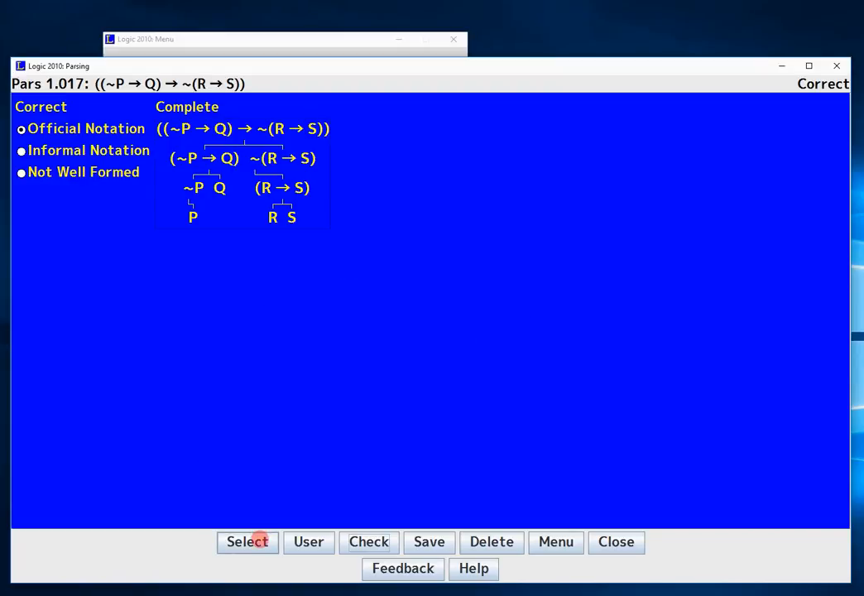
# Pick problem 2.008, P∧Q∧R → S, from the problem list and load it
pyautogui.click(249, 542)
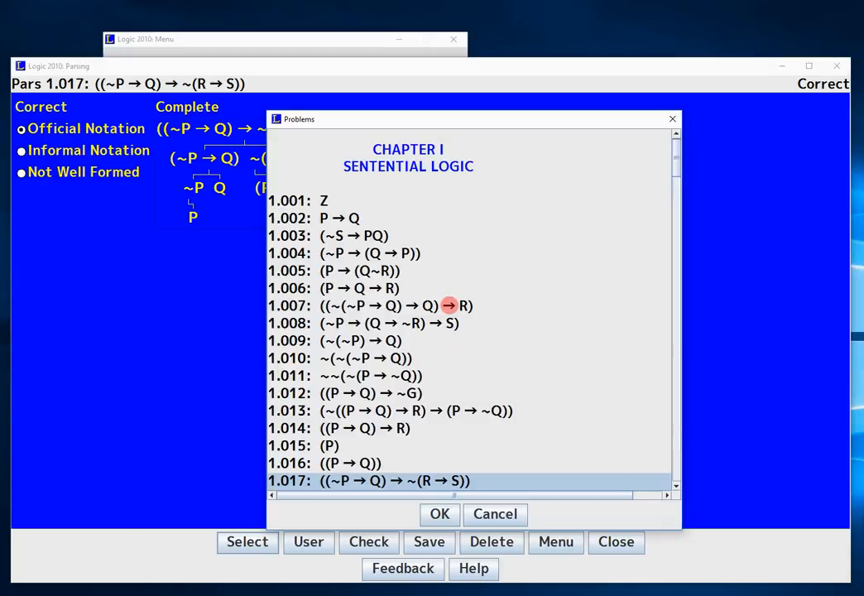
pyautogui.scroll(-3)
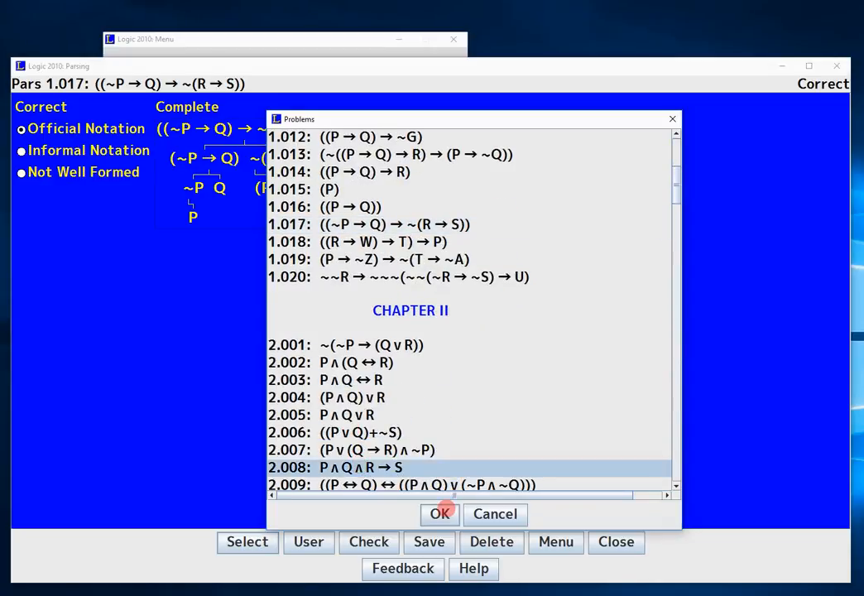
pyautogui.click(440, 513)
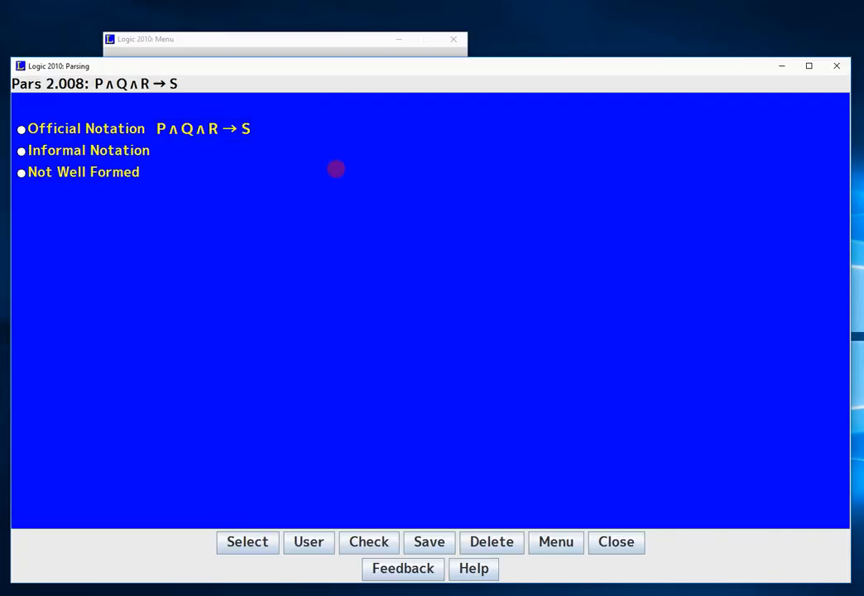
pyautogui.moveTo(311, 248)
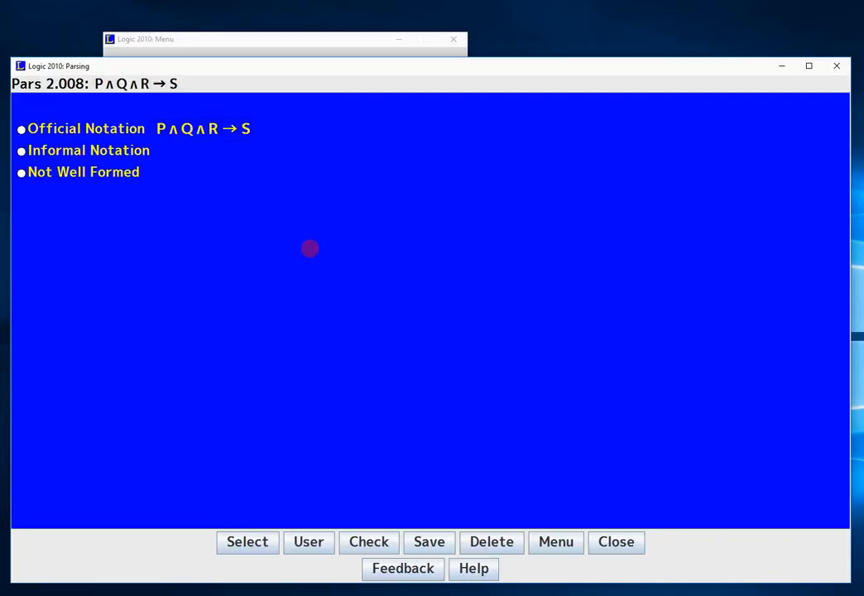
pyautogui.moveTo(305, 272)
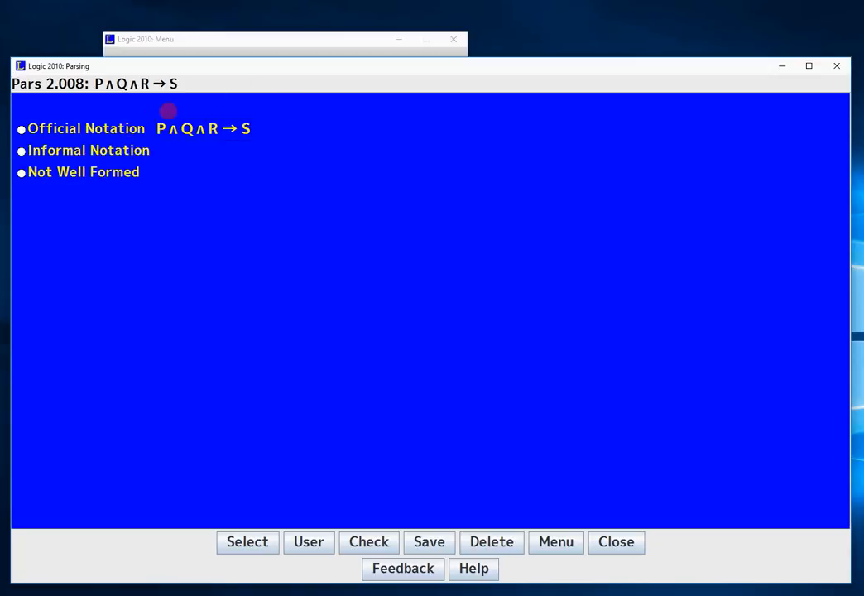
pyautogui.moveTo(225, 165)
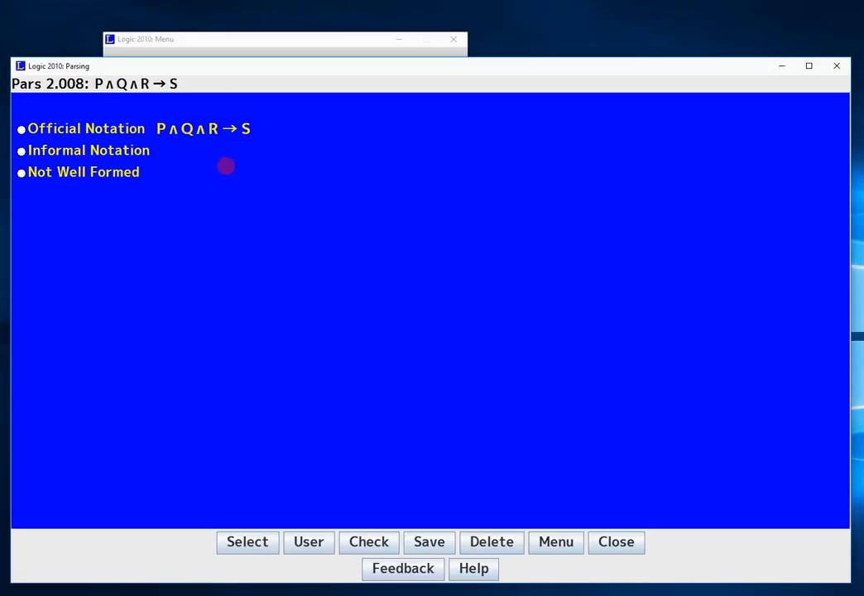
pyautogui.moveTo(232, 153)
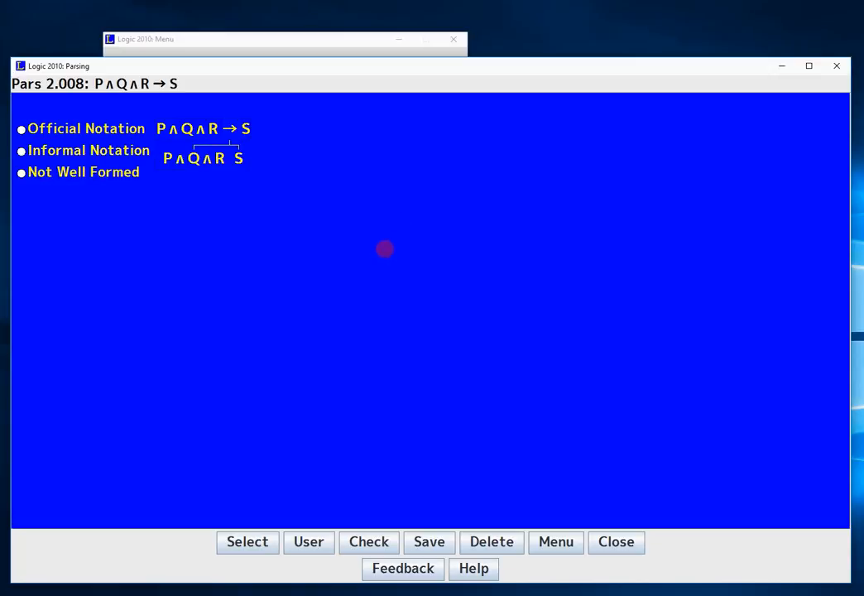
# Split P∧Q∧R → S at its main arrow, then P∧Q∧R into P∧Q and R
pyautogui.click(248, 129)
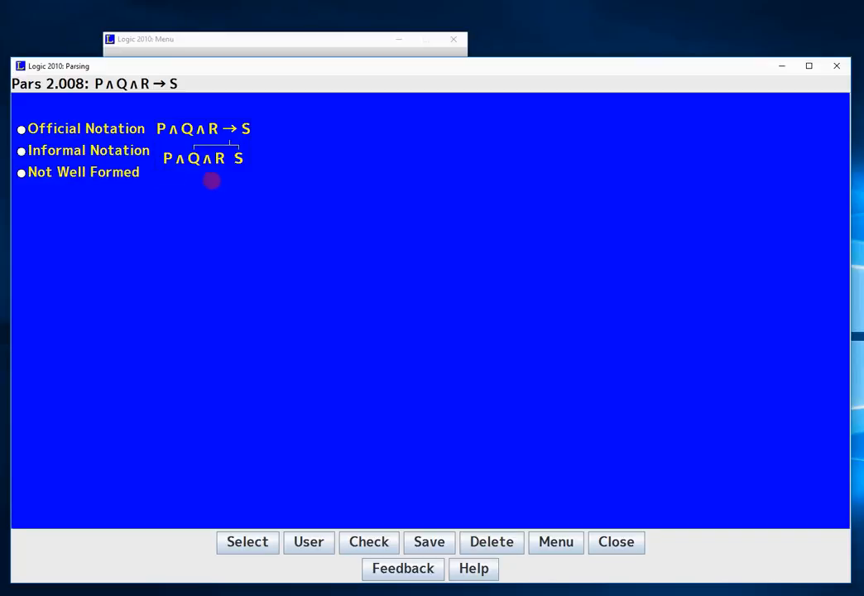
pyautogui.moveTo(195, 195)
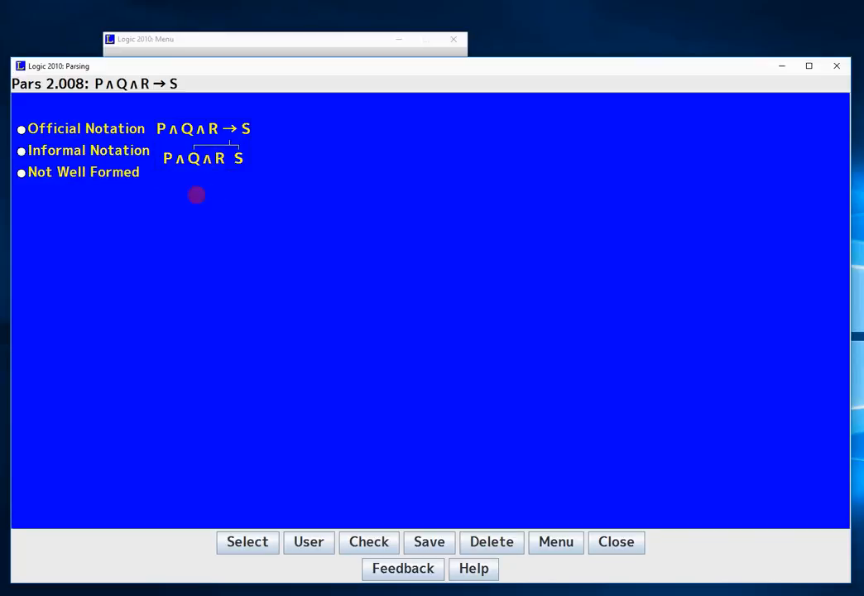
pyautogui.moveTo(192, 202)
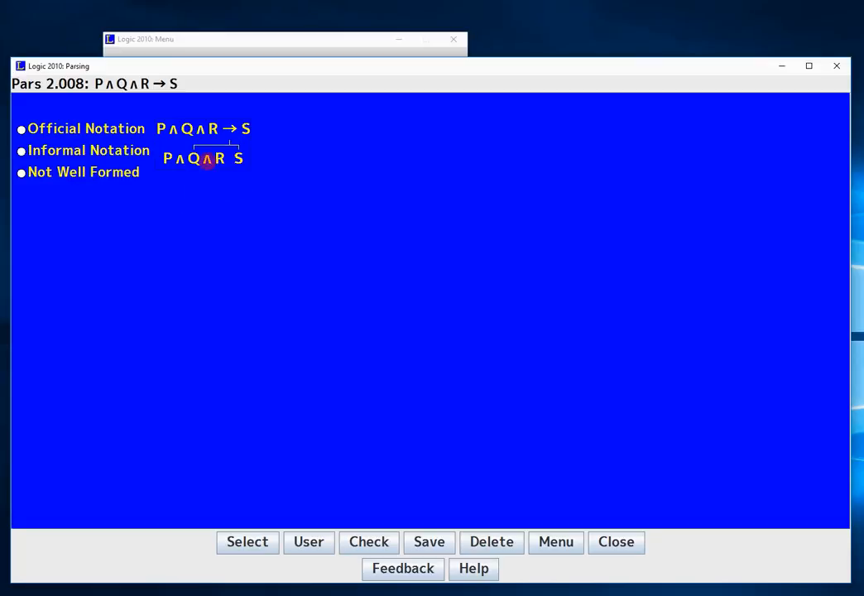
pyautogui.click(205, 159)
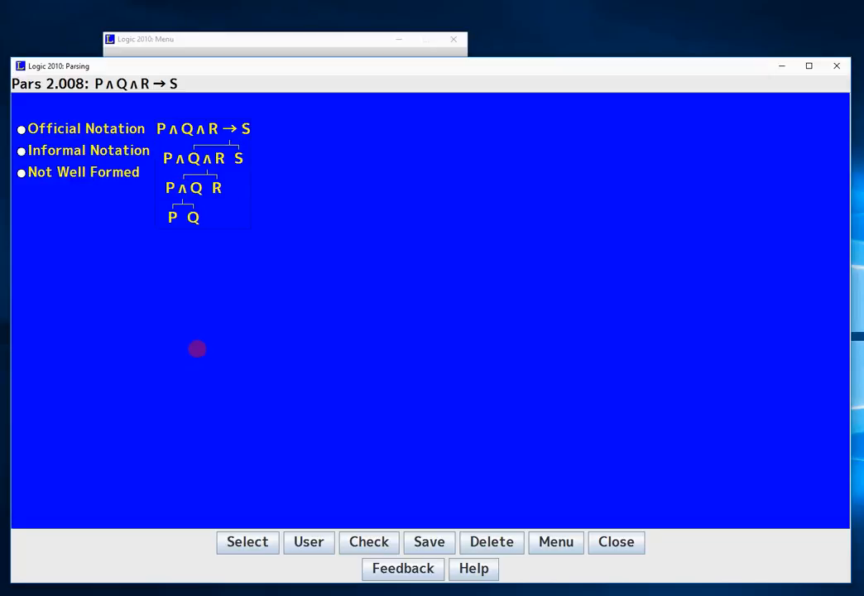
# Classify problem 2.008 as informal notation and check it as Correct and Complete
pyautogui.click(20, 172)
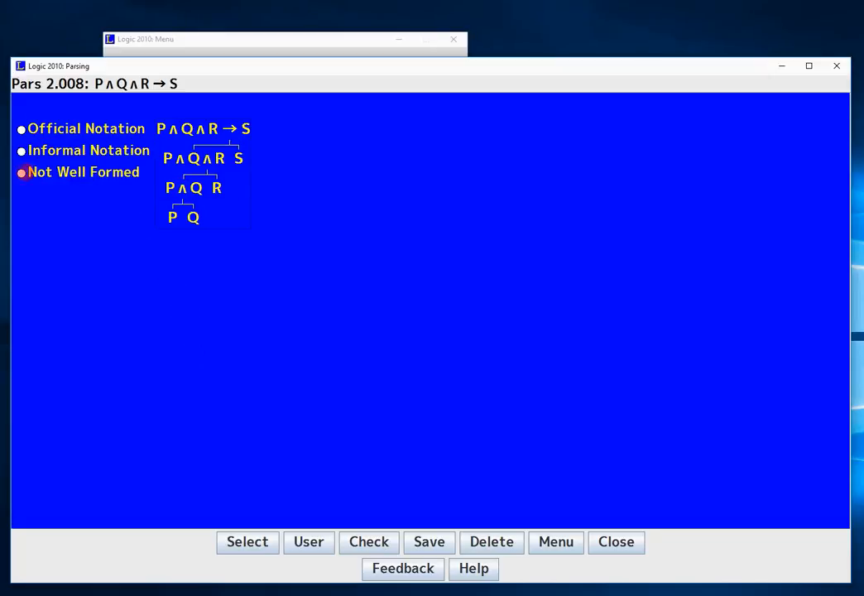
pyautogui.click(23, 129)
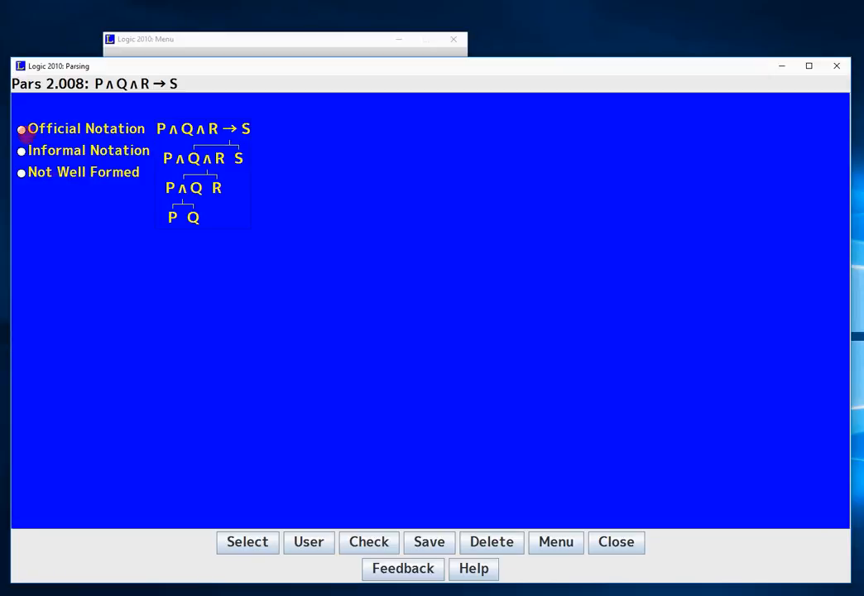
pyautogui.click(20, 149)
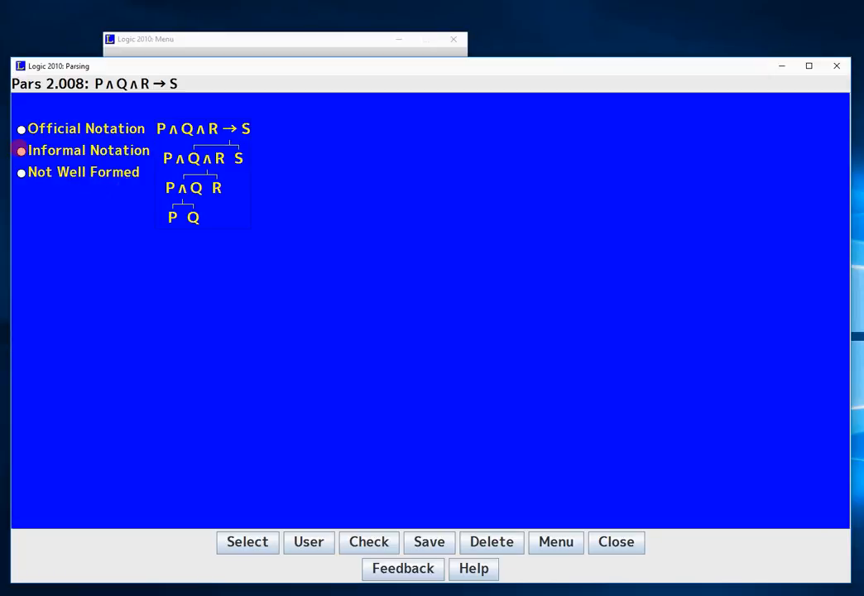
pyautogui.click(368, 543)
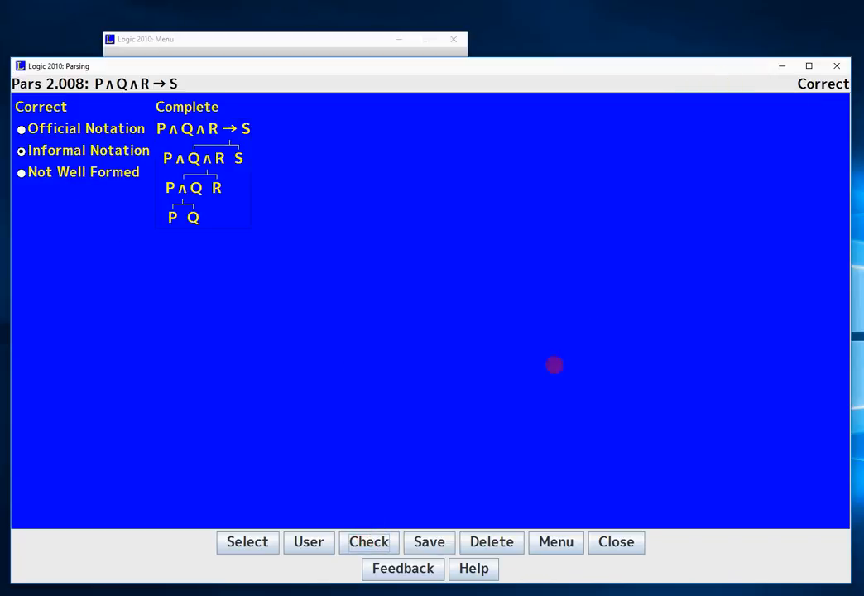
pyautogui.moveTo(444, 341)
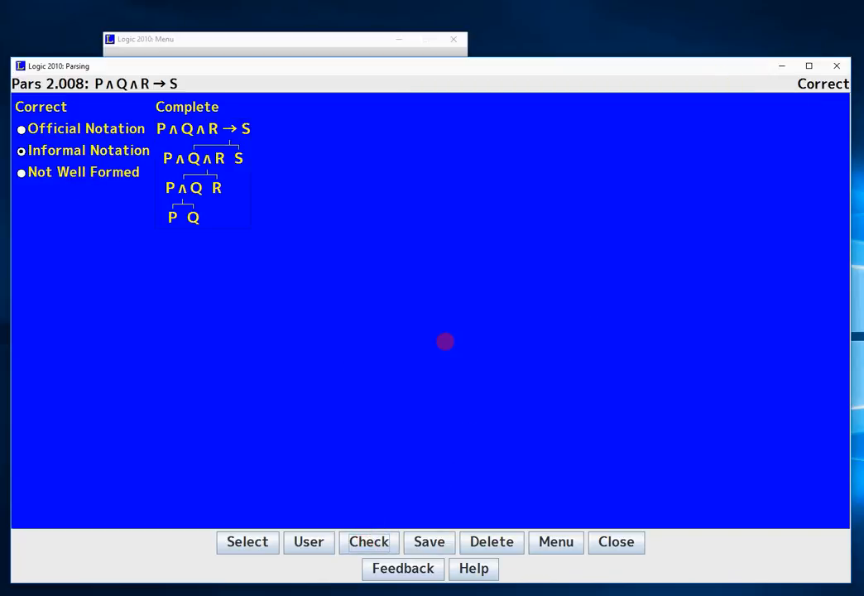
pyautogui.moveTo(457, 331)
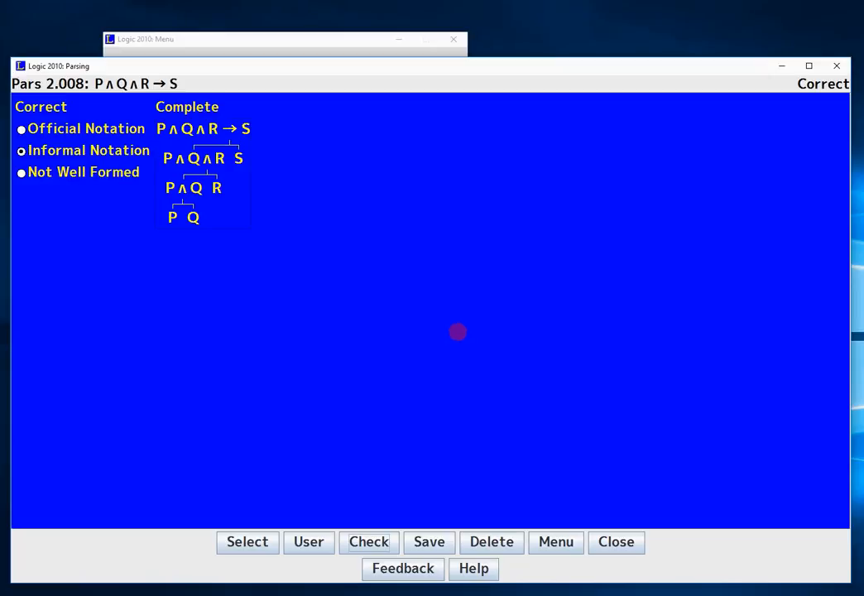